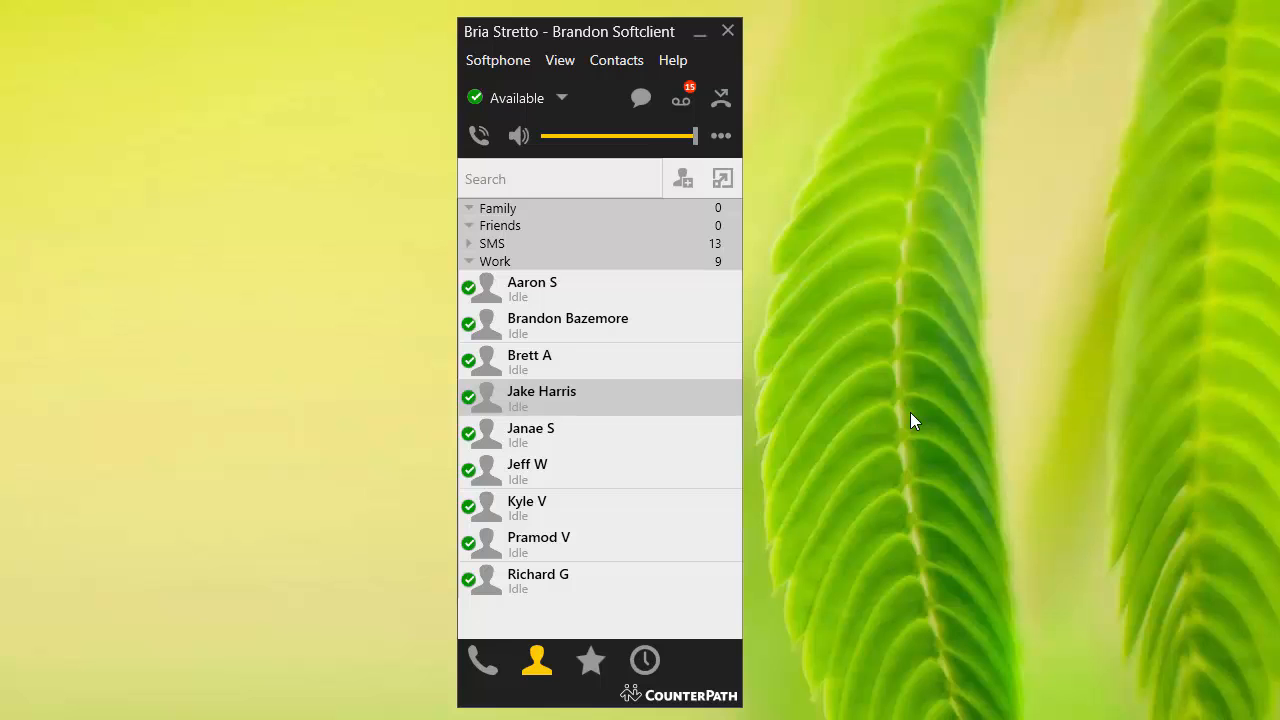
mouse_move(536, 660)
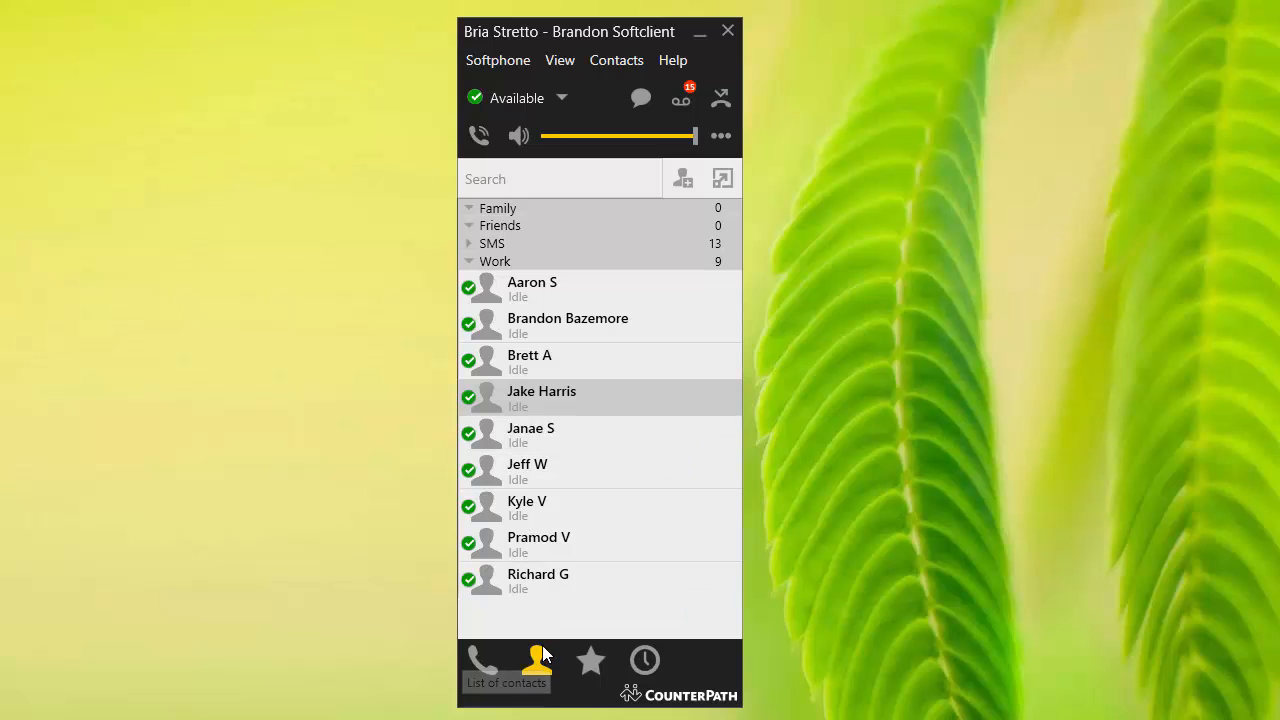
mouse_move(532, 620)
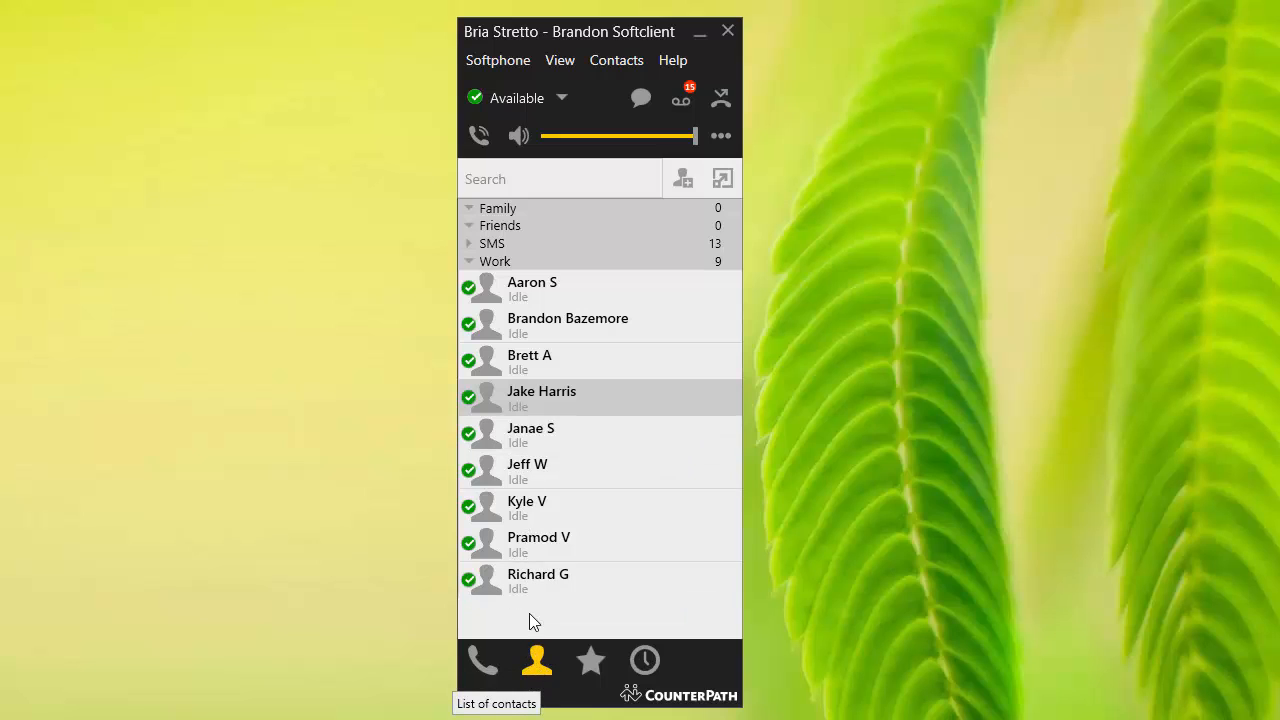
mouse_move(540, 288)
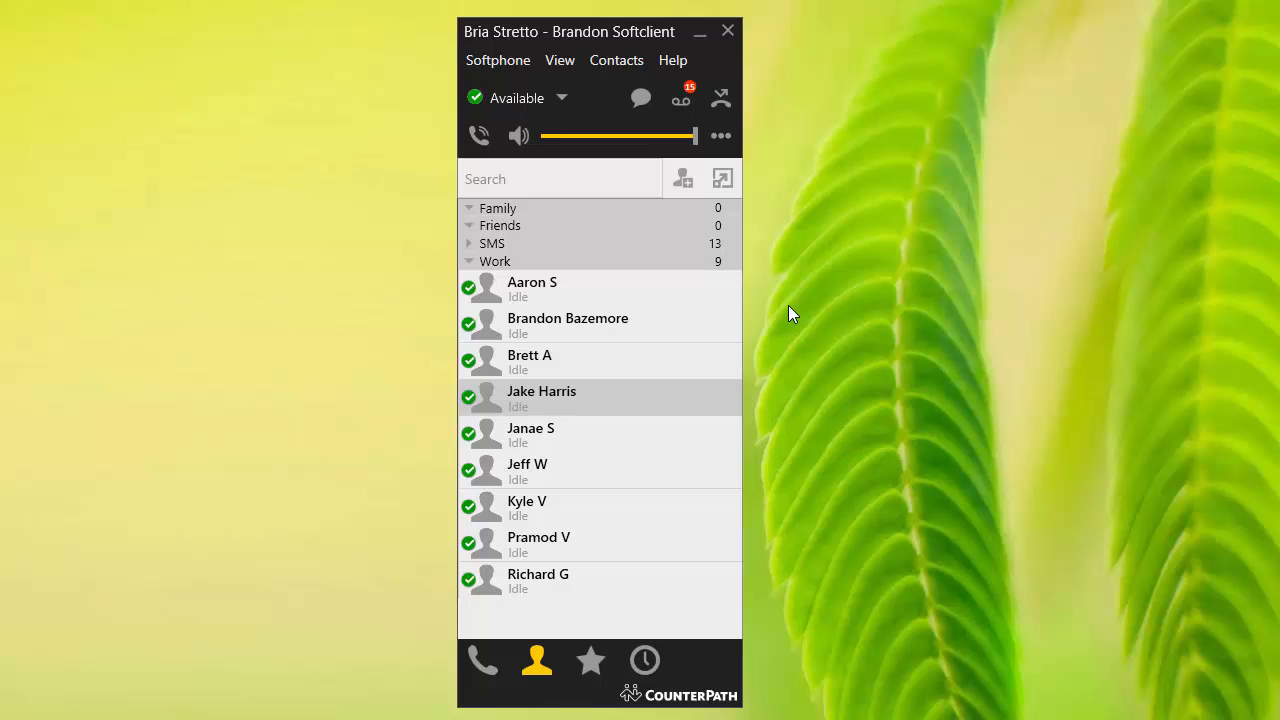
mouse_move(520, 396)
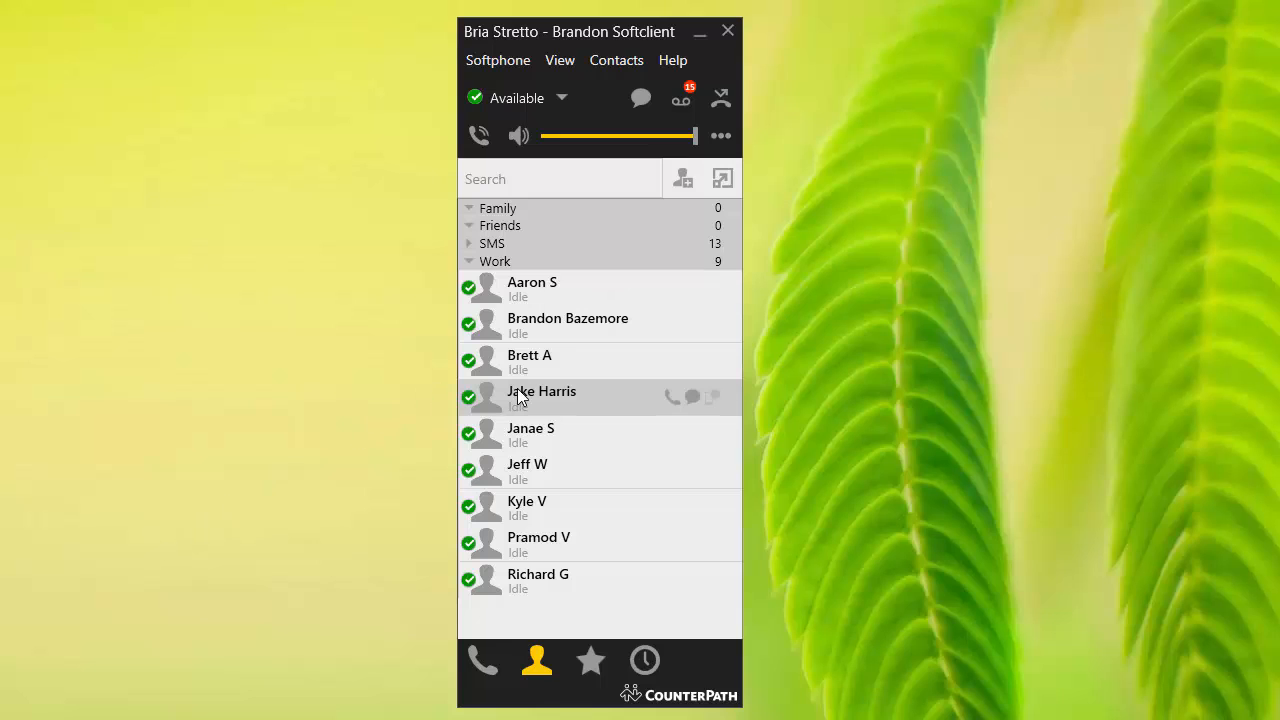
mouse_move(670, 404)
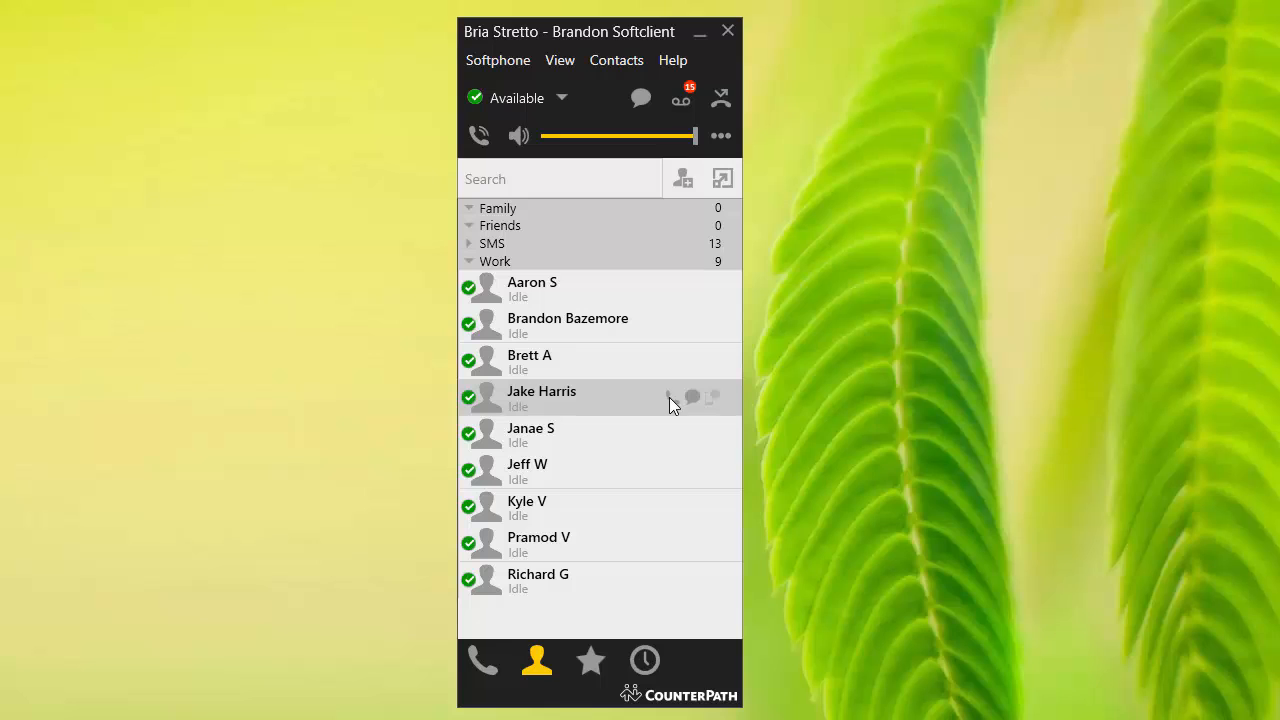
mouse_move(670, 398)
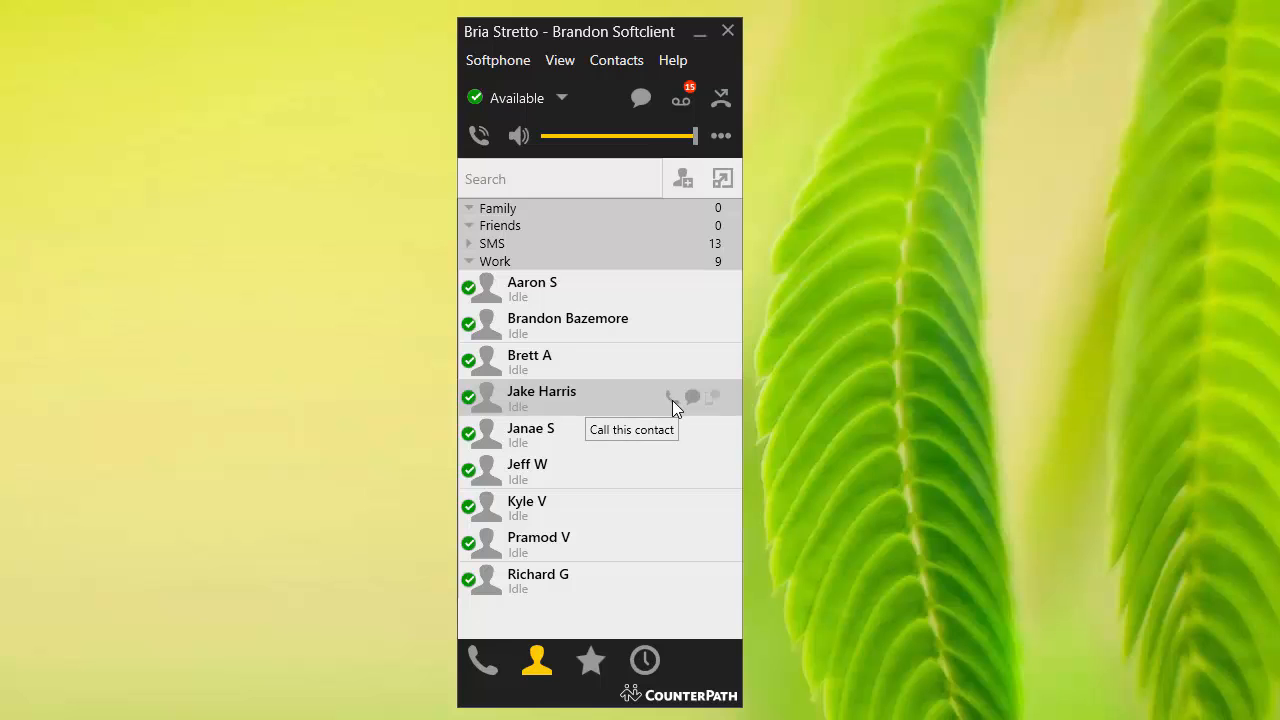
mouse_move(700, 400)
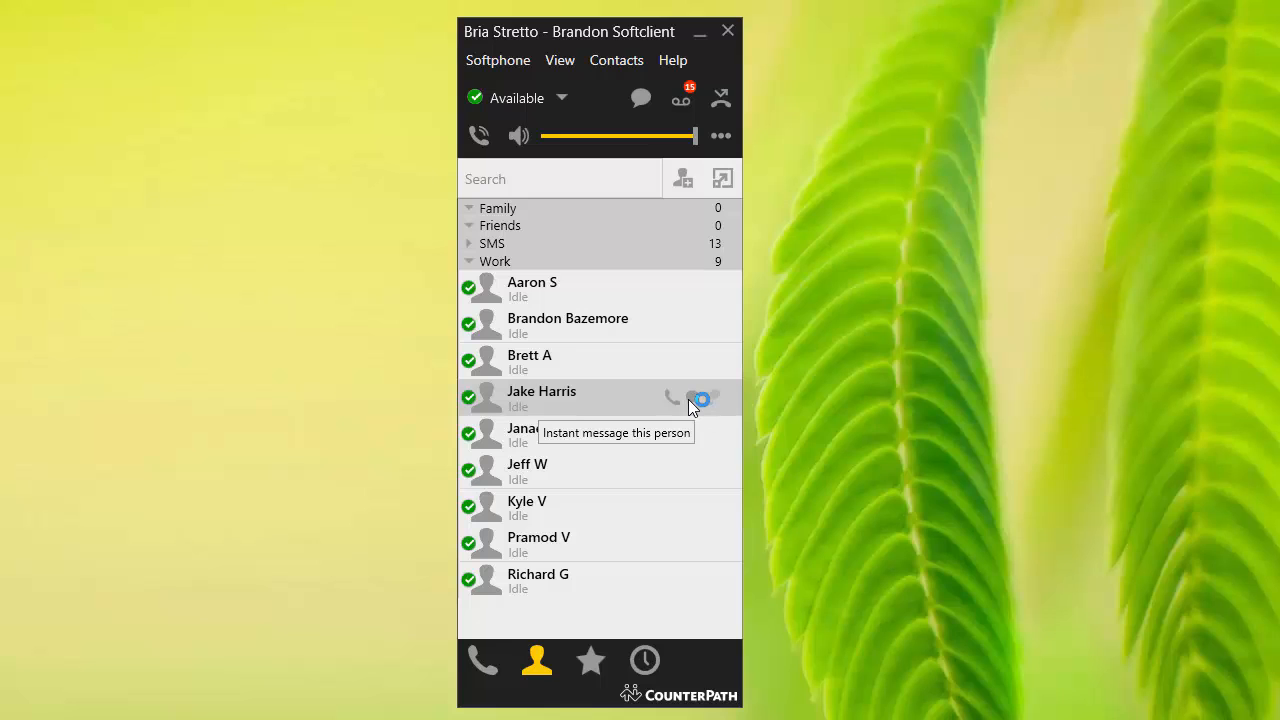
mouse_move(716, 408)
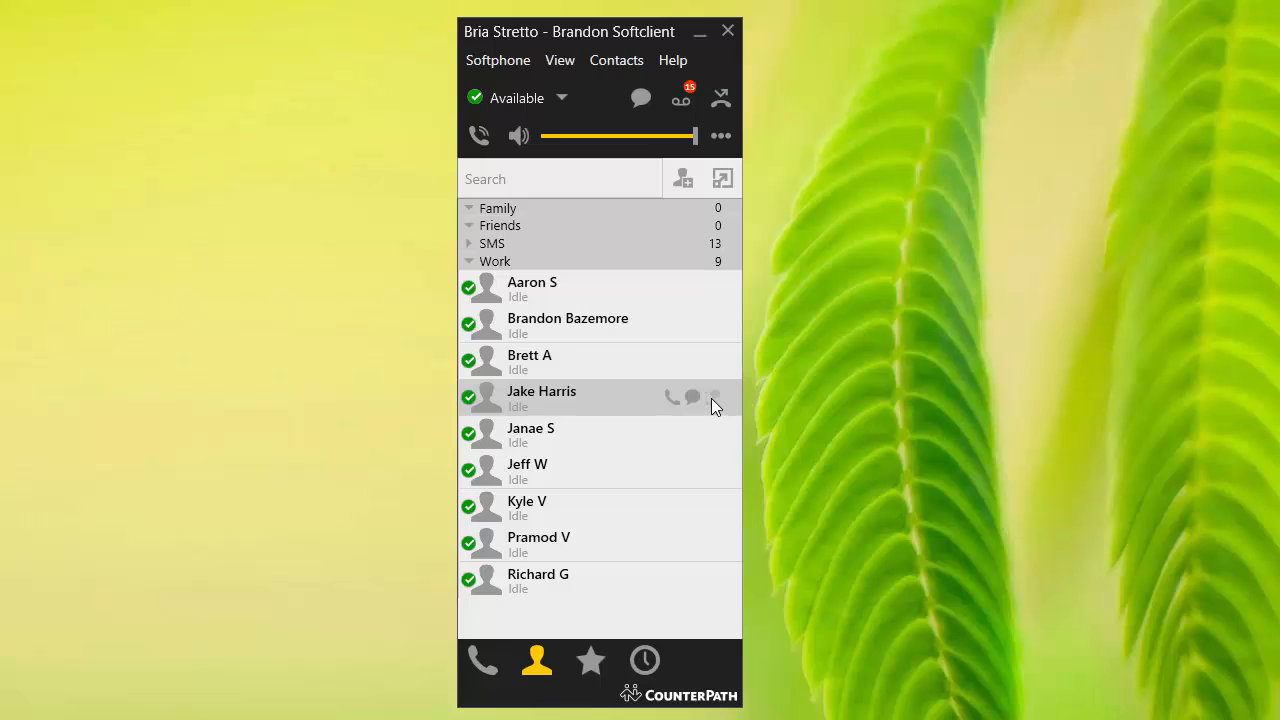
mouse_move(716, 448)
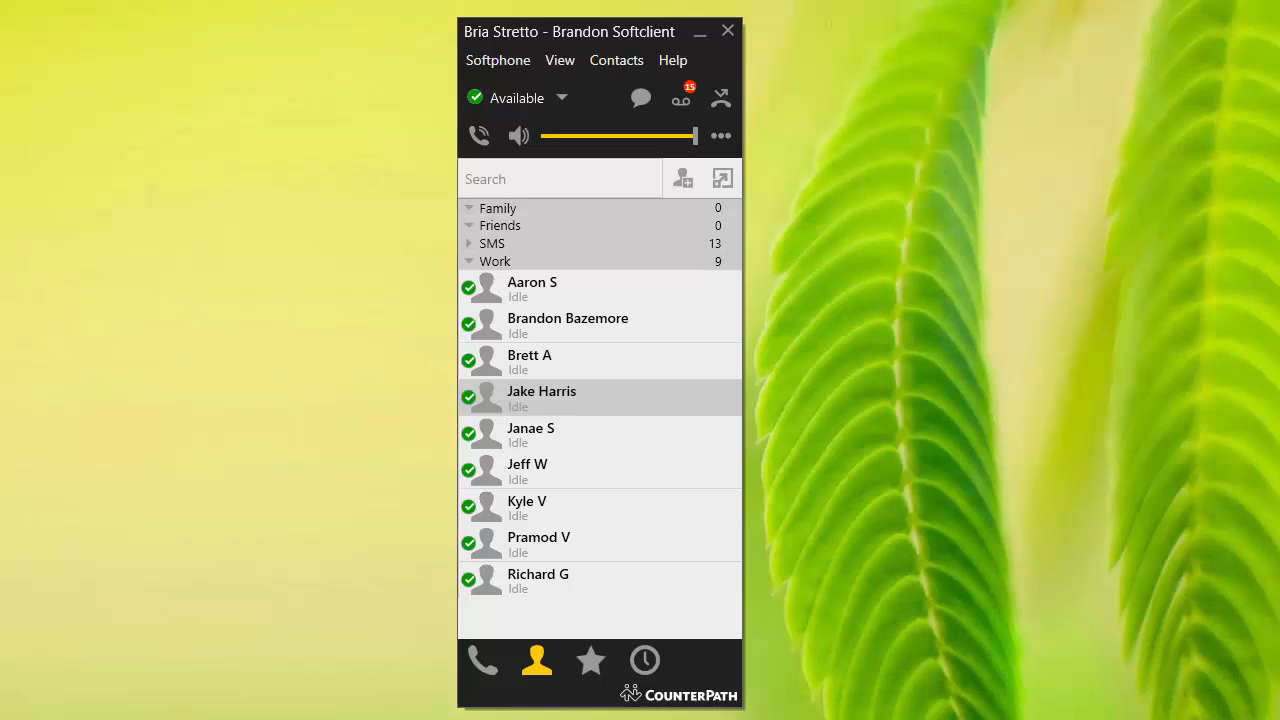
mouse_move(604, 42)
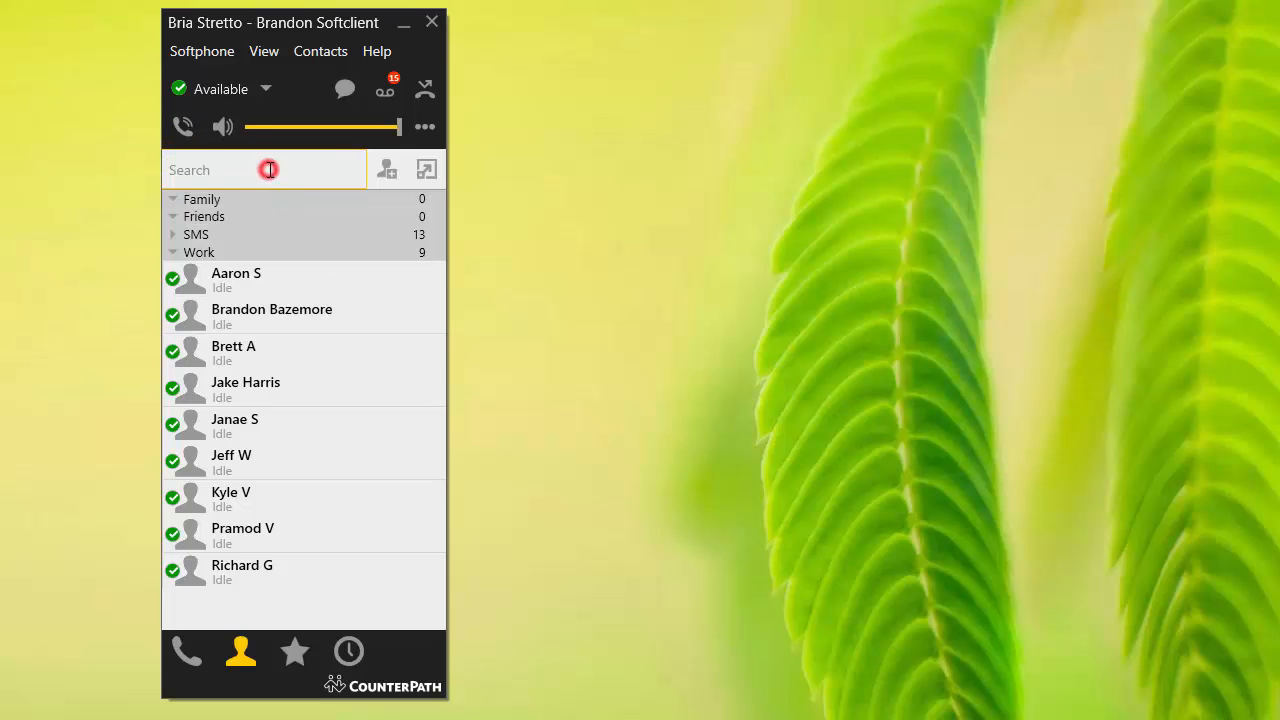
mouse_move(168, 670)
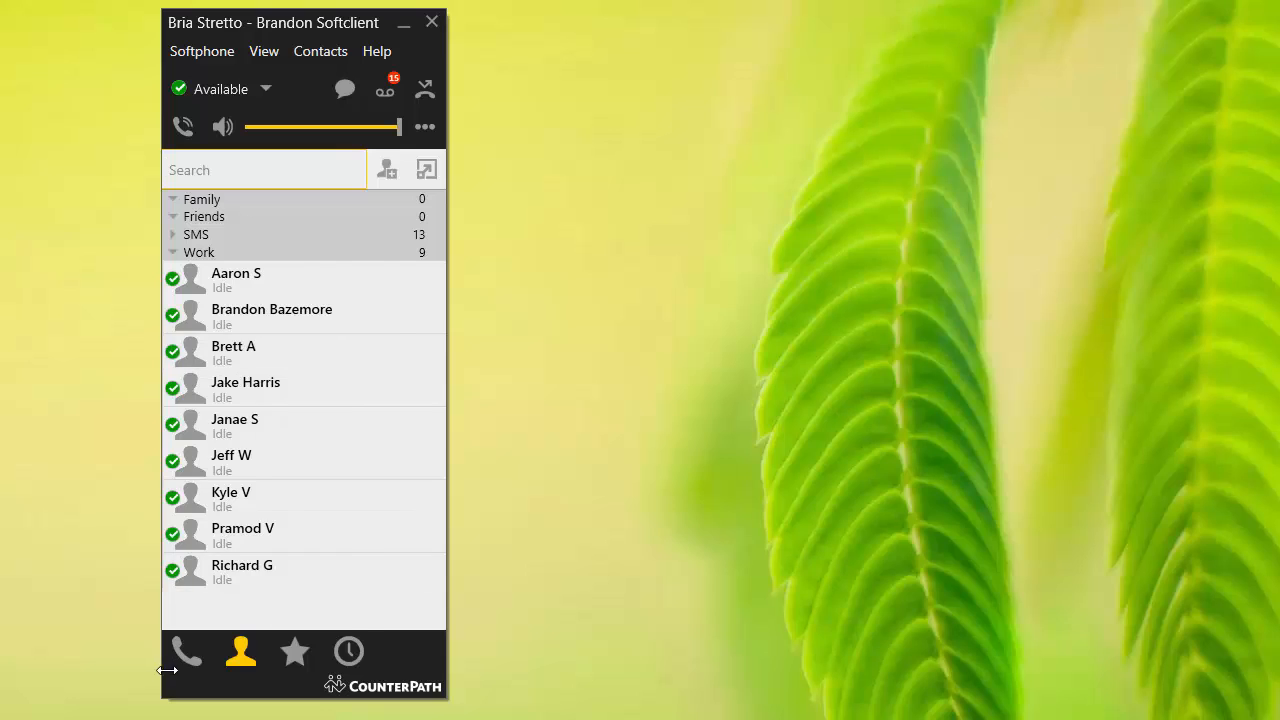
left_click(186, 652)
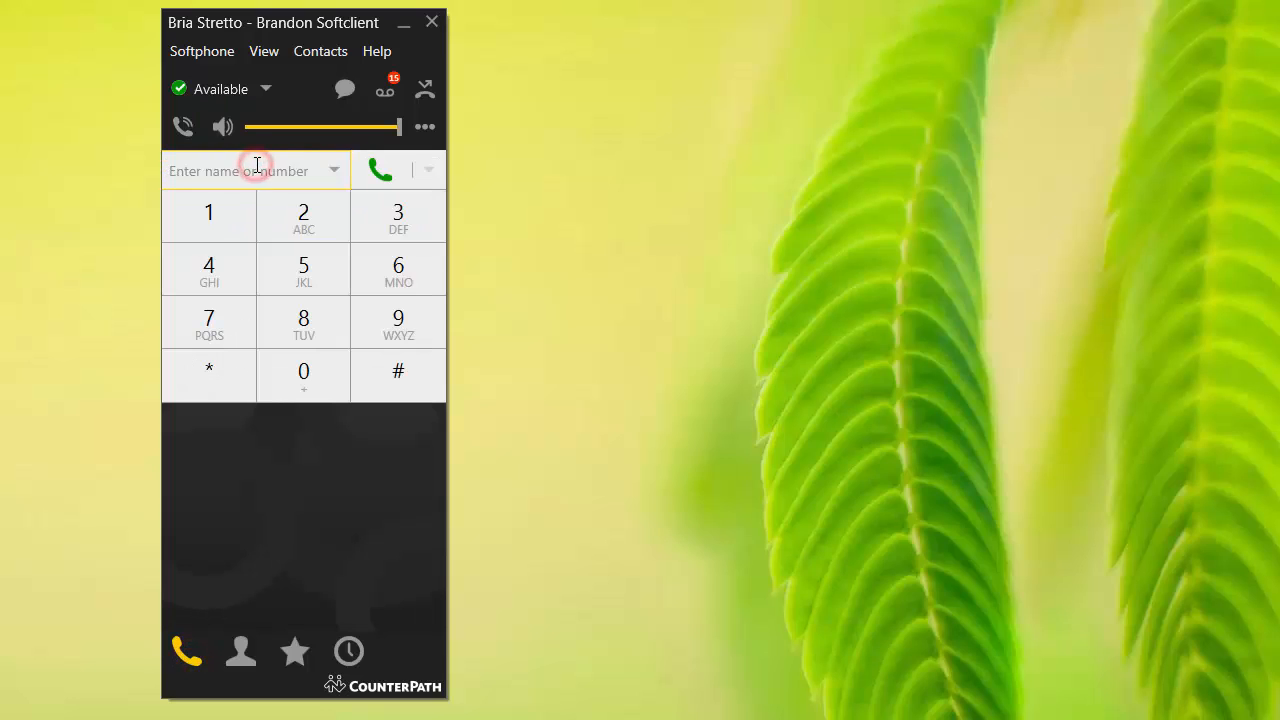
type("206349")
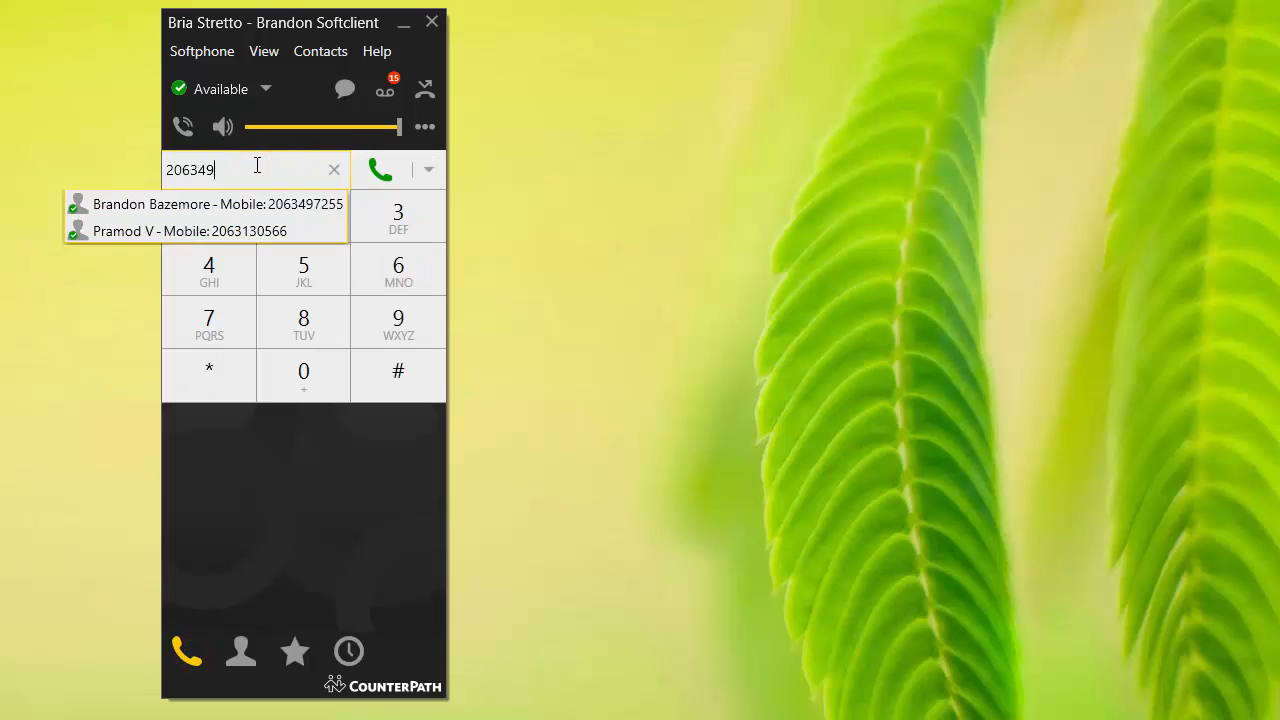
left_click(216, 204)
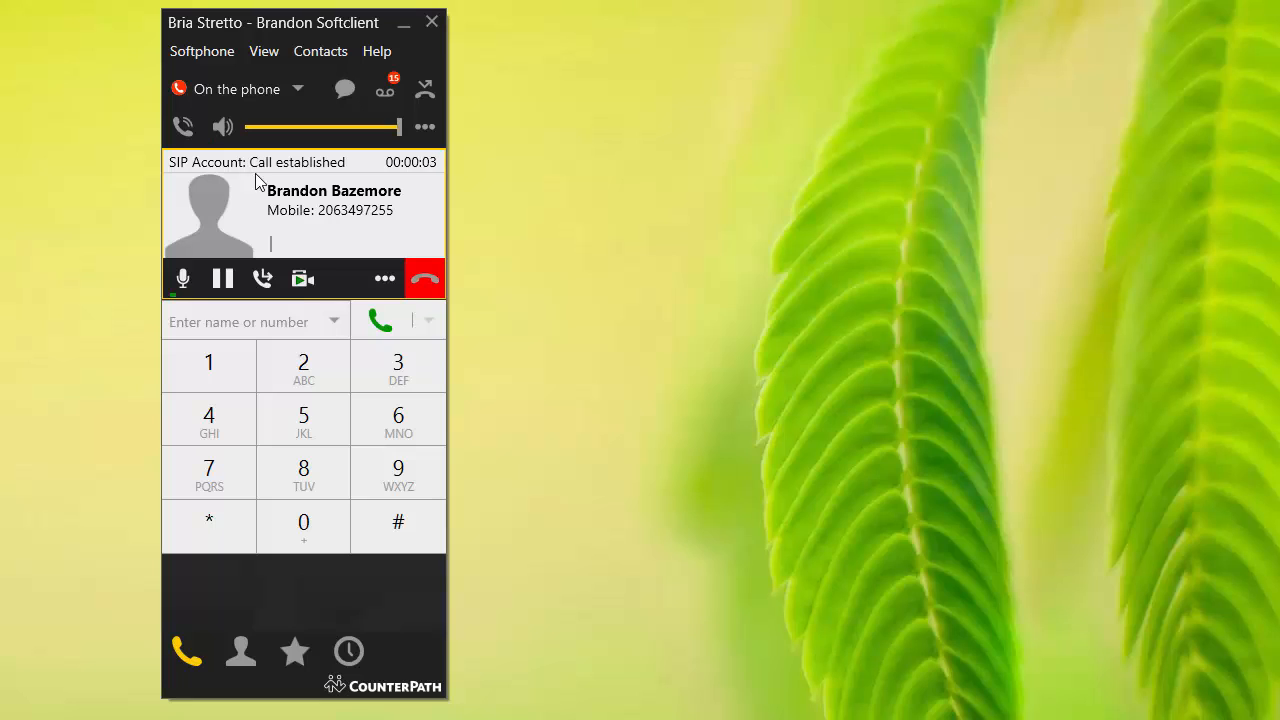
mouse_move(264, 278)
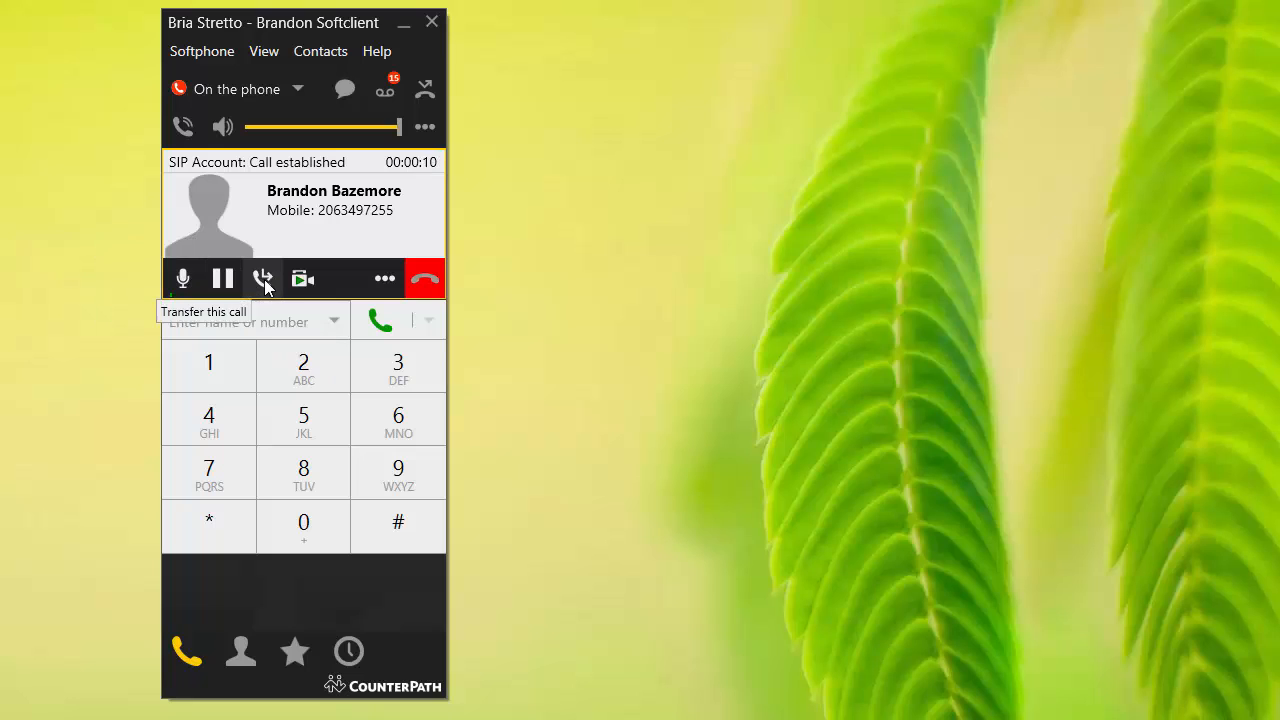
mouse_move(304, 278)
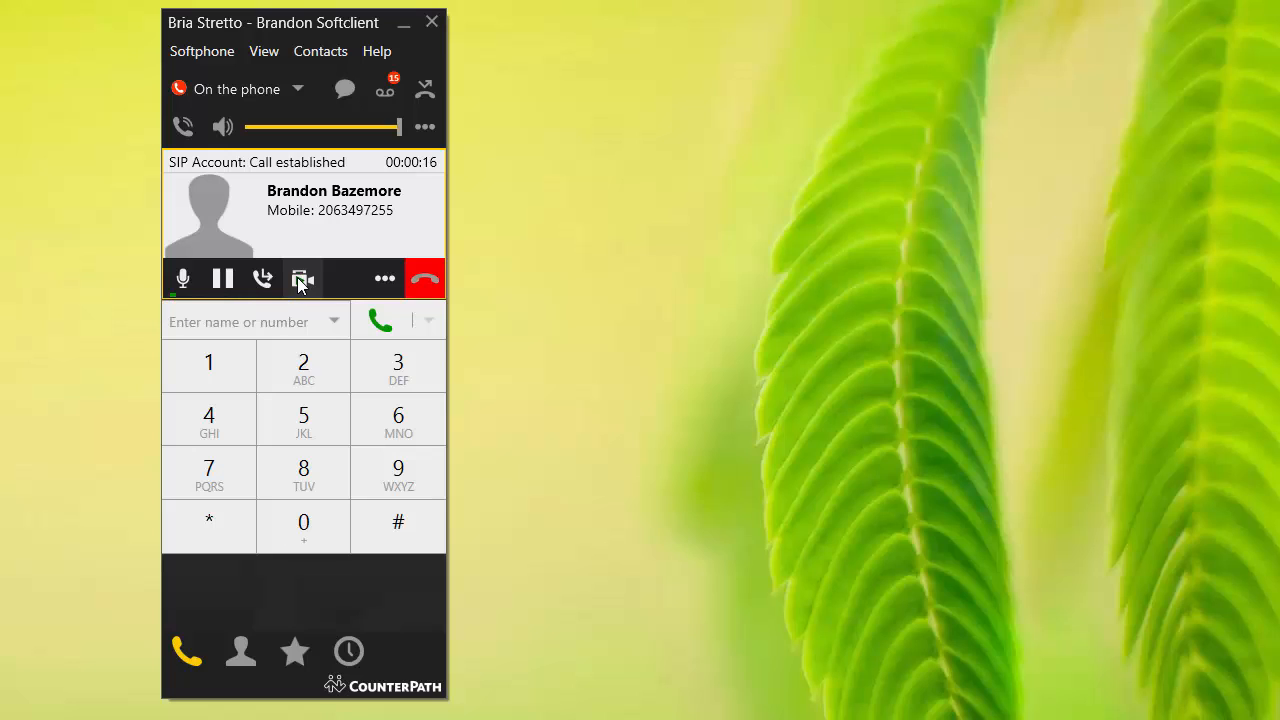
left_click(264, 278)
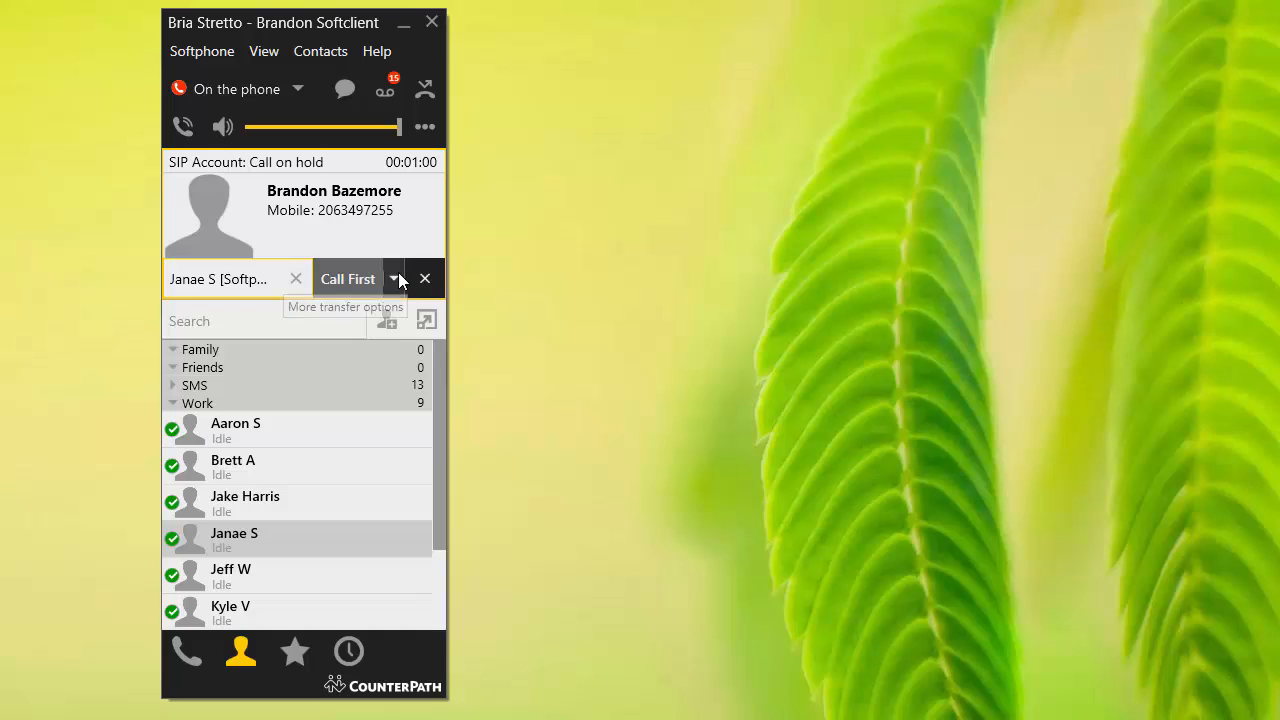
left_click(394, 278)
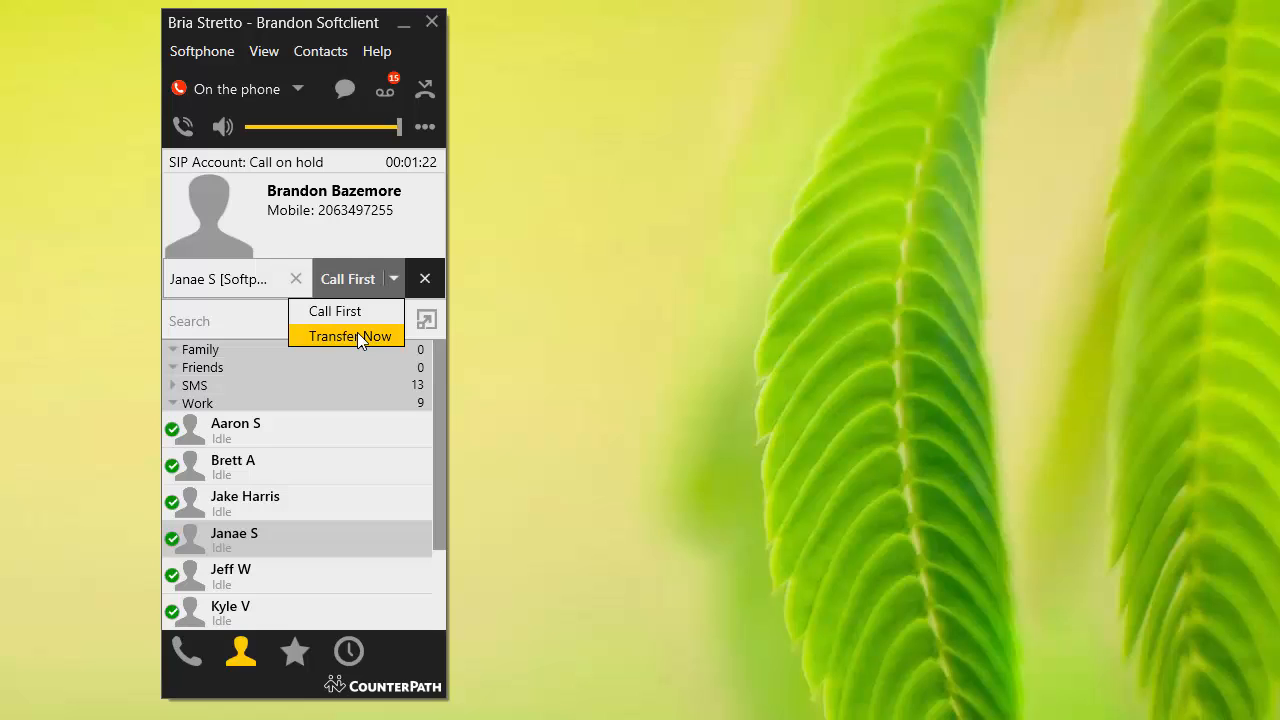
left_click(348, 336)
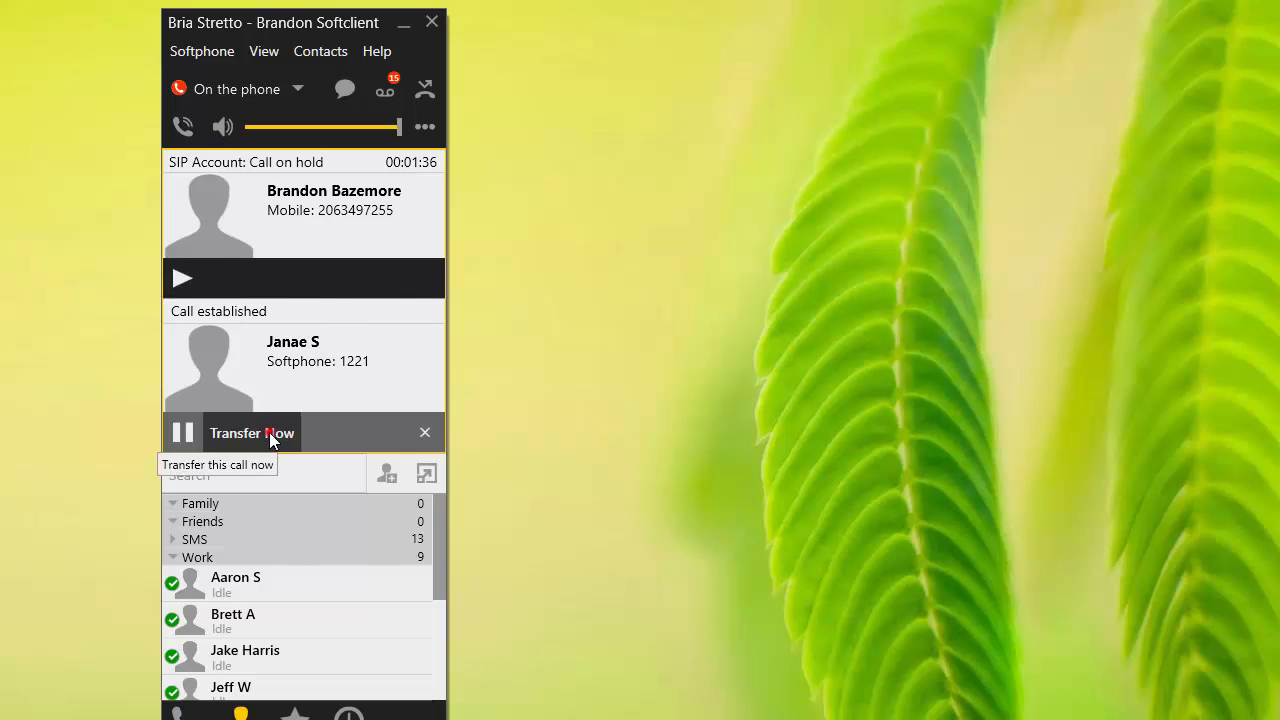
left_click(424, 432)
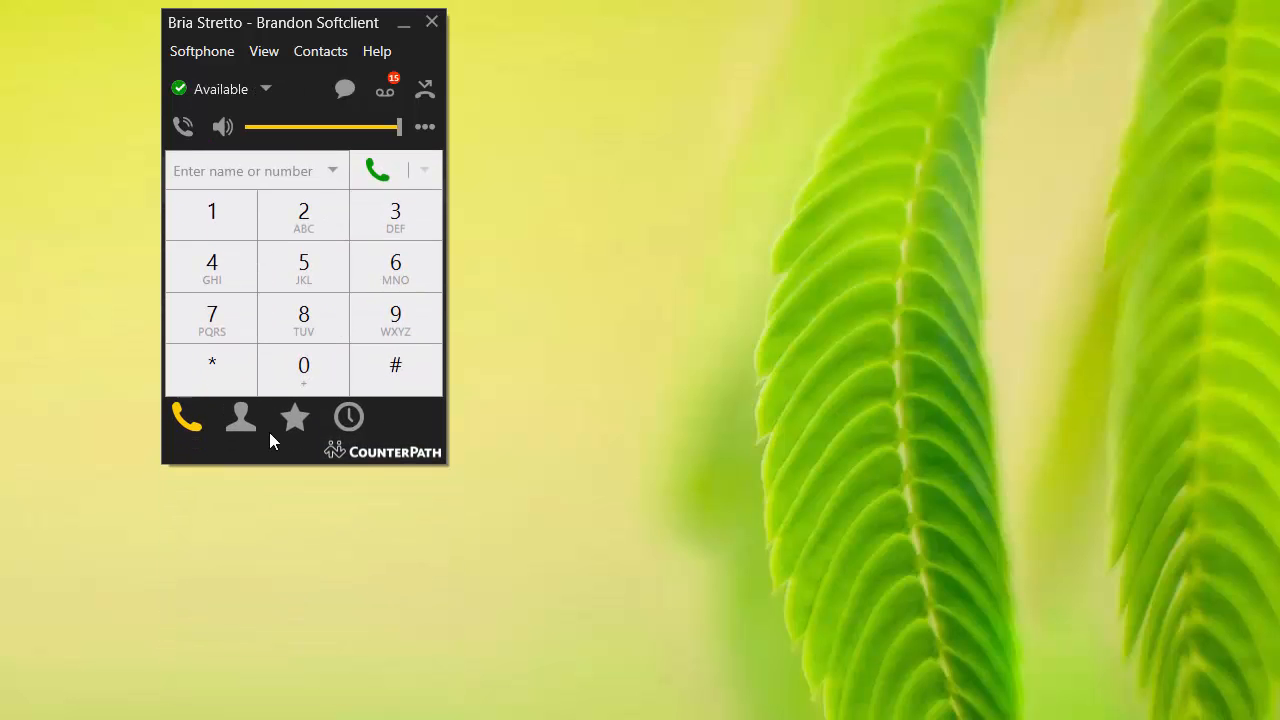
left_click(240, 418)
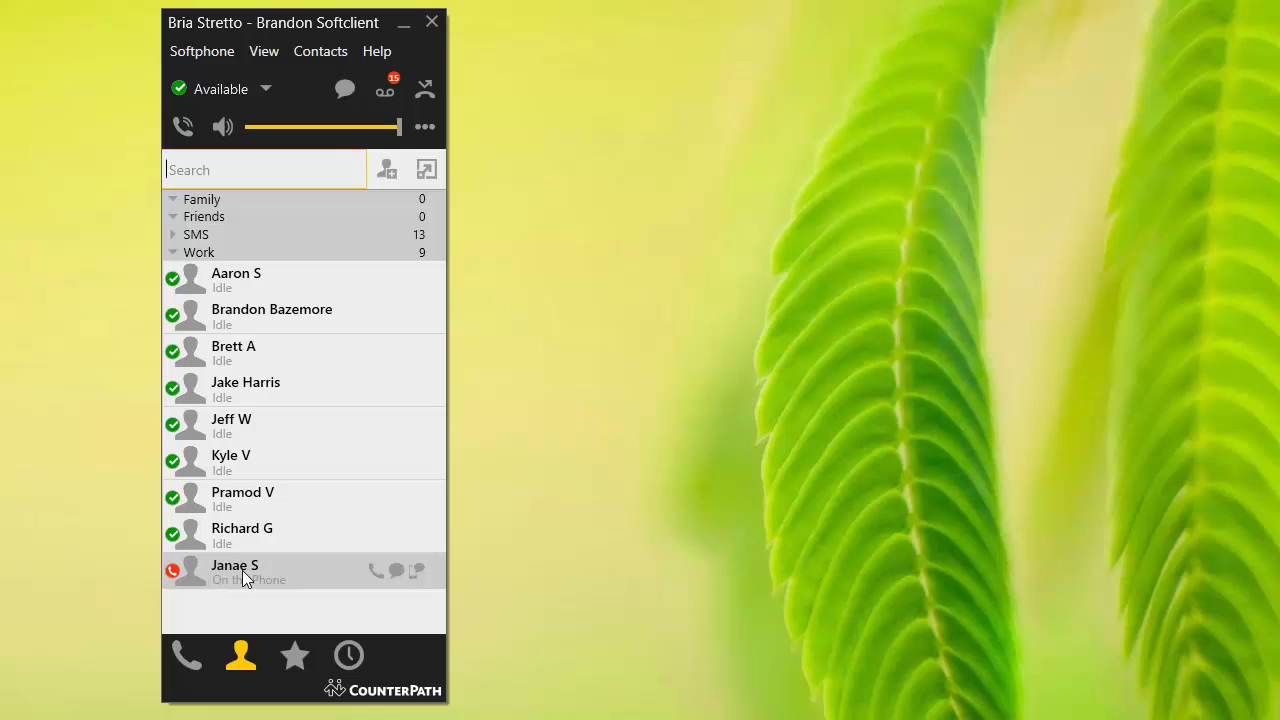